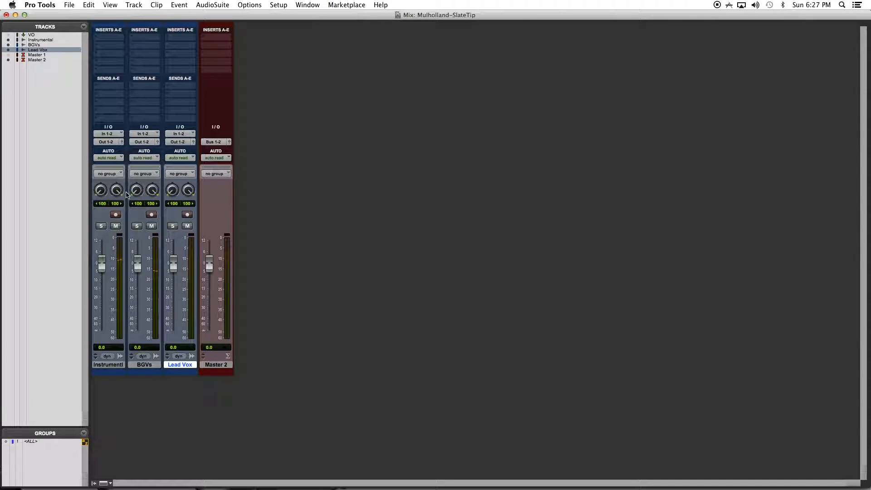
# Step: Create one stereo Aux Input track and route a Lead Vox send to Bus 1-2
pyautogui.click(134, 5)
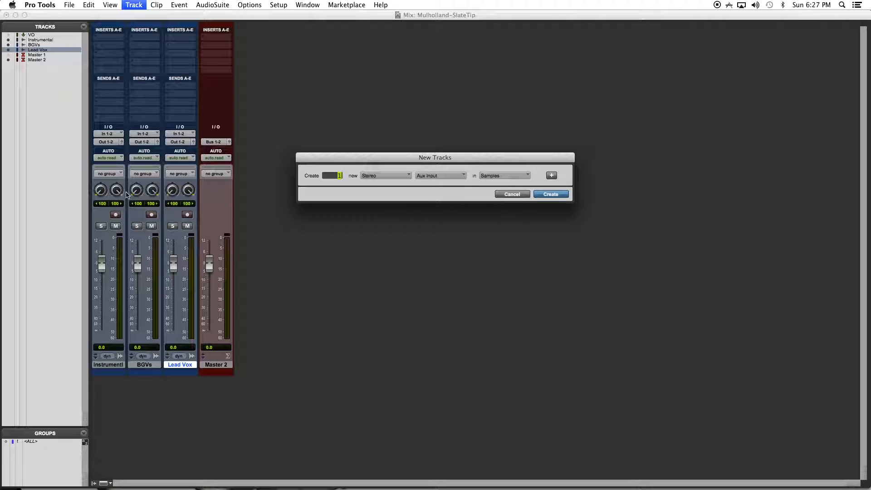
pyautogui.click(550, 194)
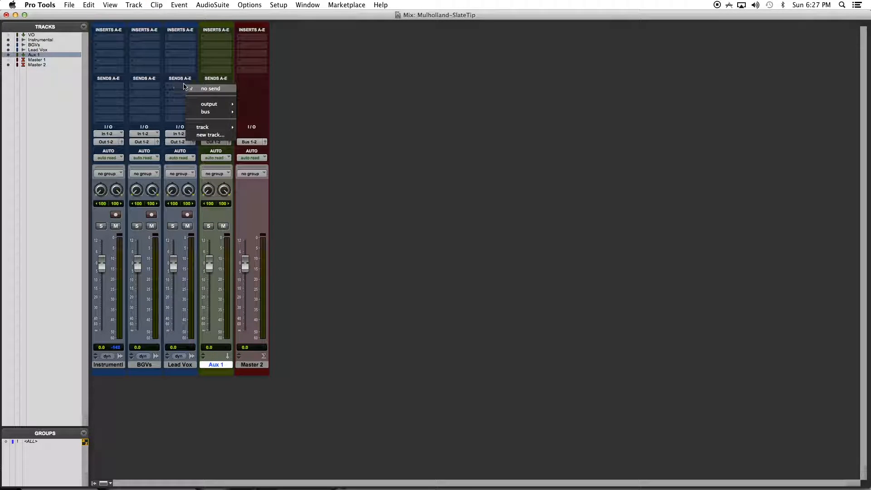
pyautogui.click(205, 111)
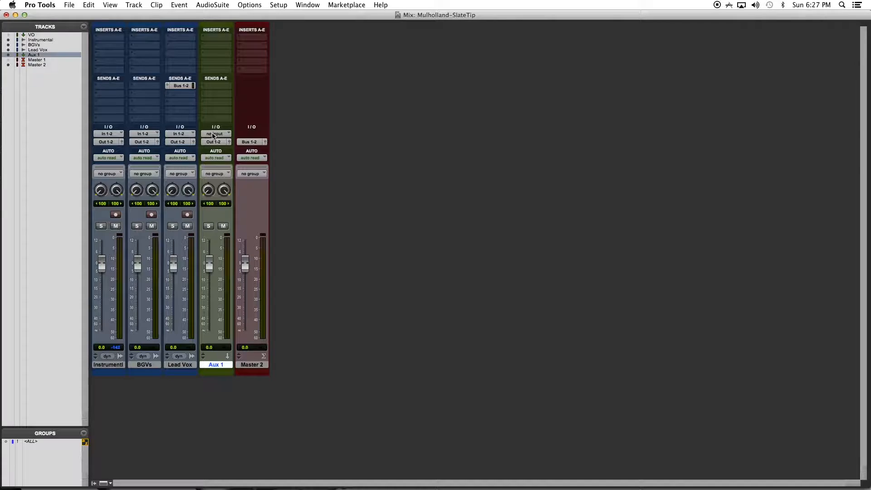
# Step: Set Aux 1 input to Bus 1-2 and insert Pitch II with 10 ms delay
pyautogui.click(216, 134)
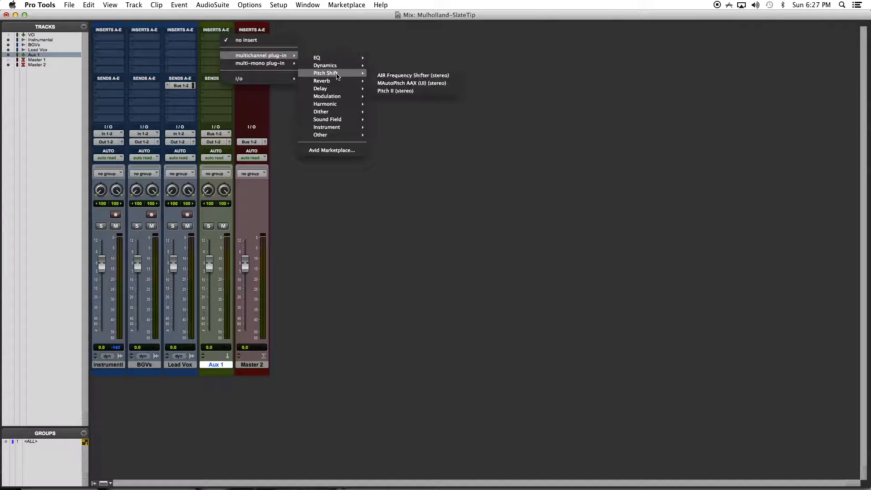
pyautogui.click(395, 91)
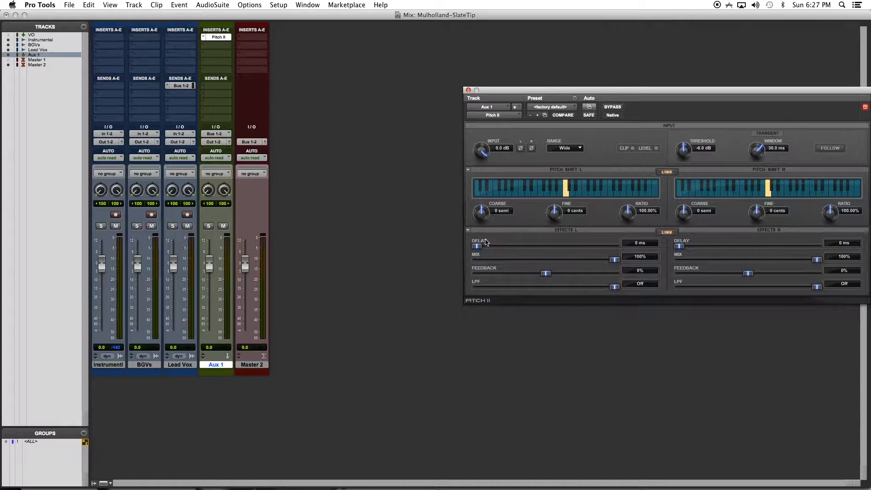
pyautogui.moveTo(477, 246); pyautogui.dragTo(479, 239)
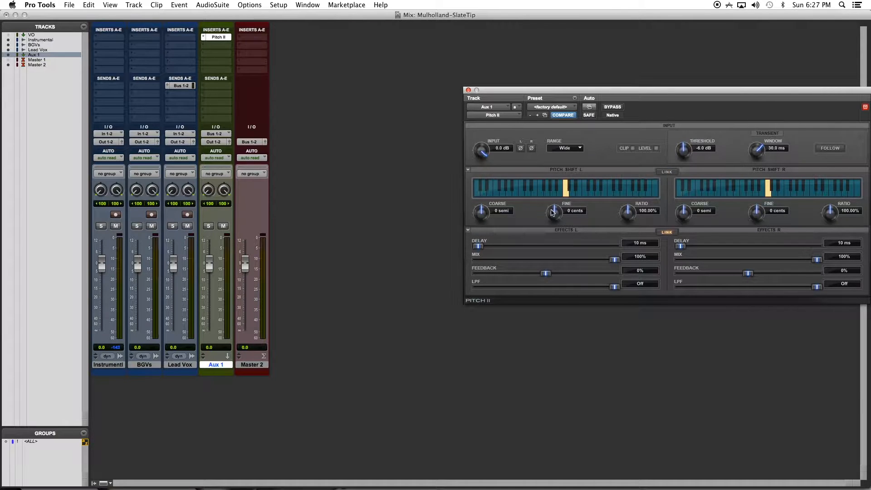
# Step: Detune Pitch II Fine left to -10 cents and right slightly positive
pyautogui.moveTo(552, 213); pyautogui.dragTo(553, 228)
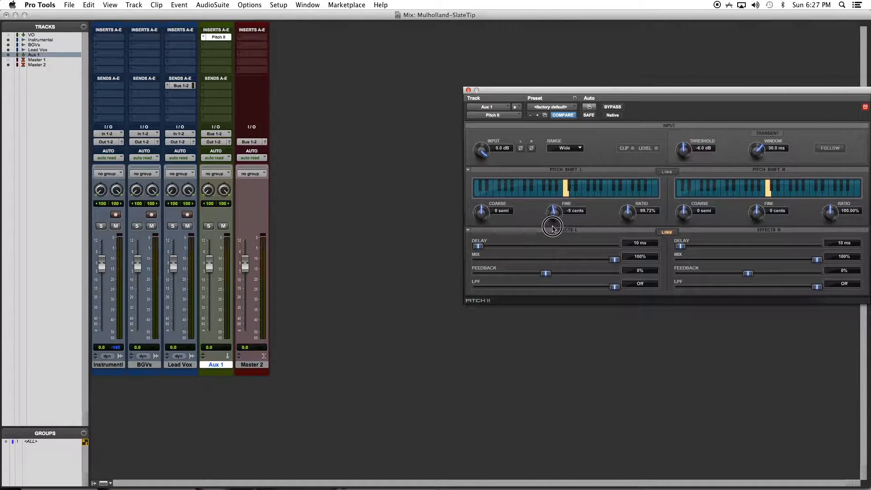
pyautogui.moveTo(552, 210); pyautogui.dragTo(552, 237)
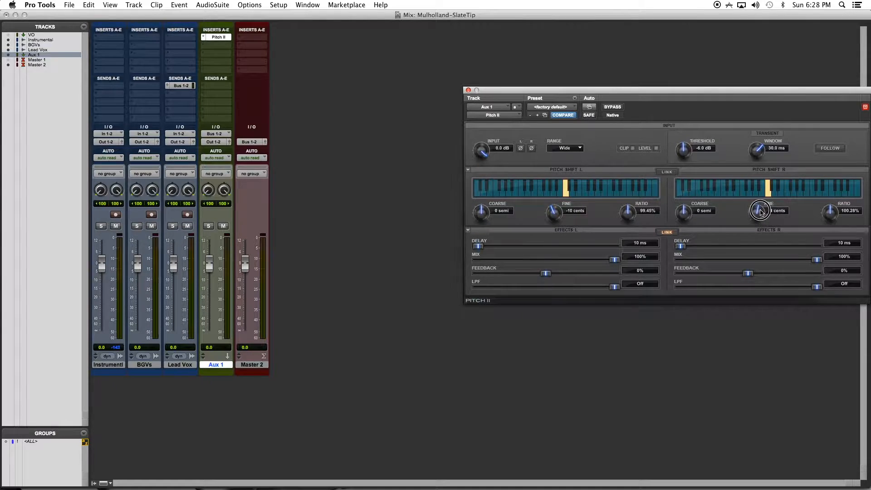
pyautogui.moveTo(761, 209); pyautogui.dragTo(761, 207)
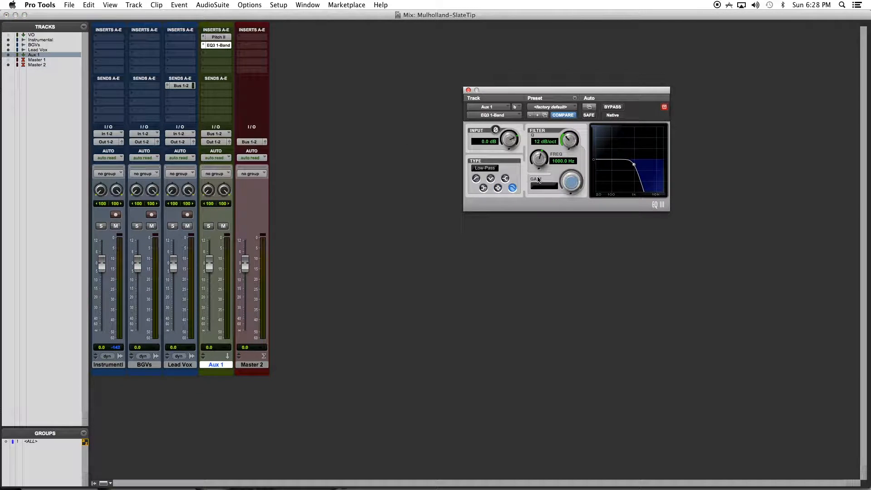
# Step: Set the EQ3 low-pass to 6 dB/oct near 455.7 Hz and dismiss its window
pyautogui.moveTo(566, 139); pyautogui.dragTo(564, 150)
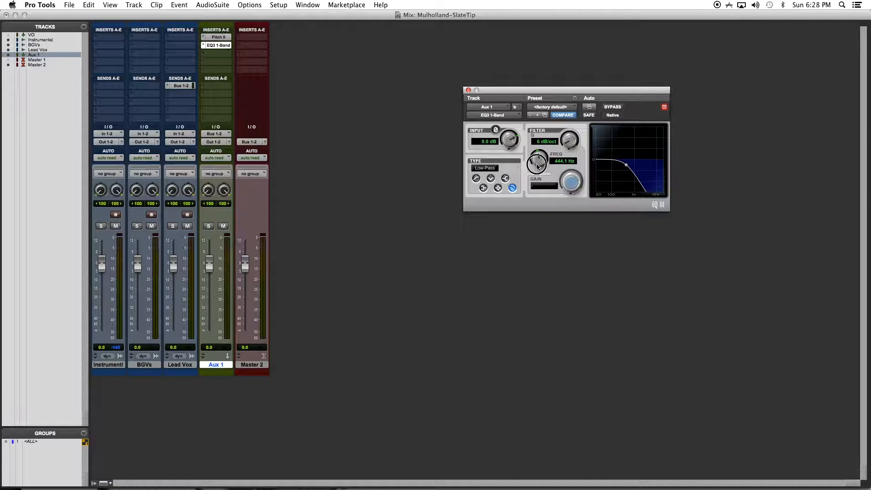
pyautogui.moveTo(536, 164); pyautogui.dragTo(538, 158)
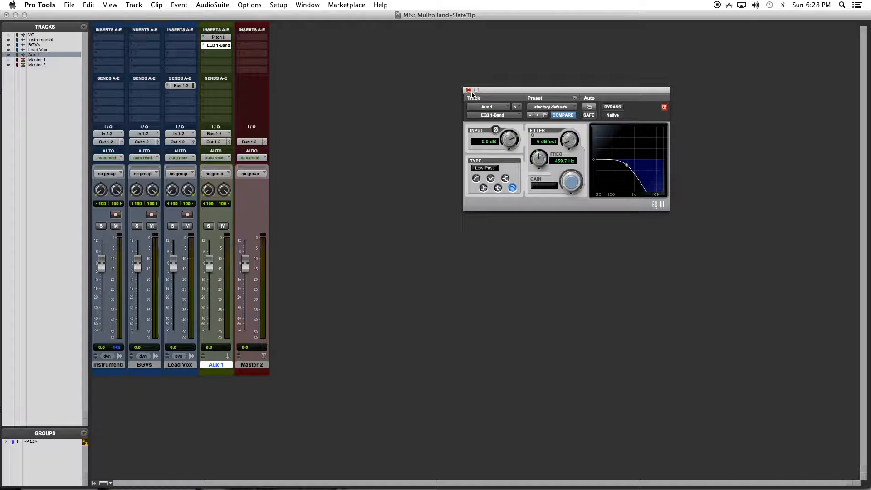
pyautogui.click(468, 90)
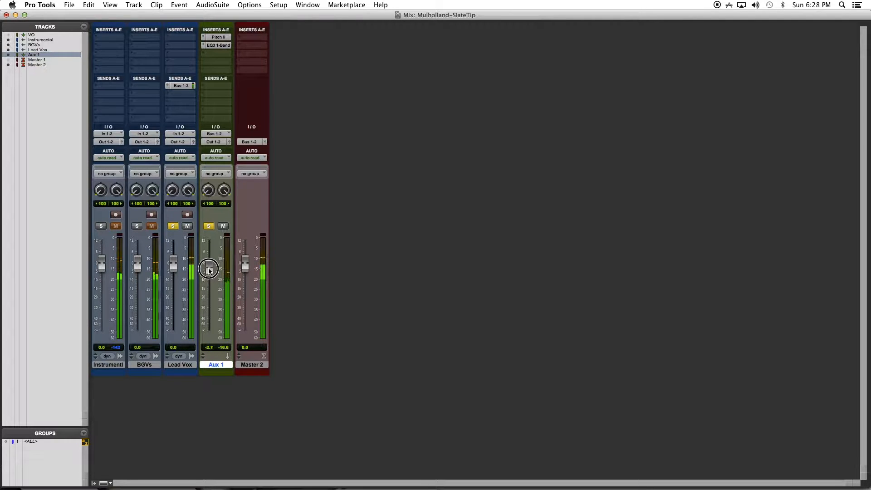
# Step: Lower Aux 1 to -3.0 dB and audition it soloed beside Lead Vox, then unsolo it
pyautogui.moveTo(209, 266); pyautogui.dragTo(209, 269)
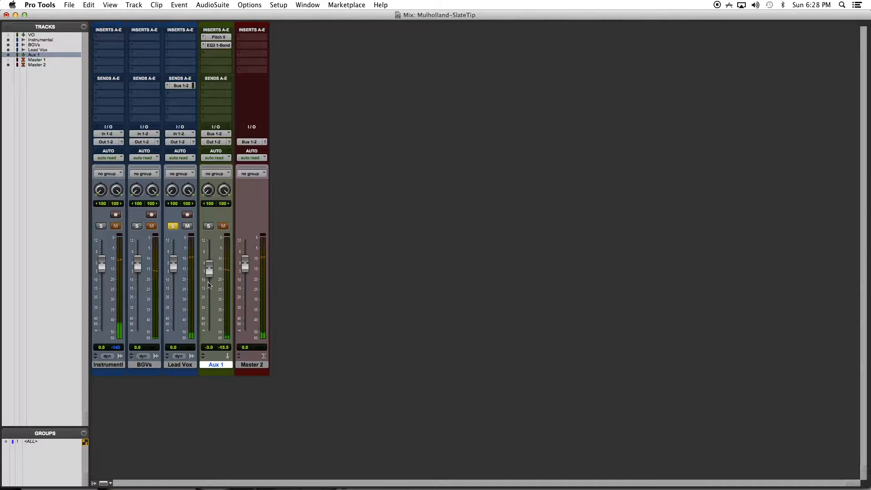
pyautogui.moveTo(210, 282)
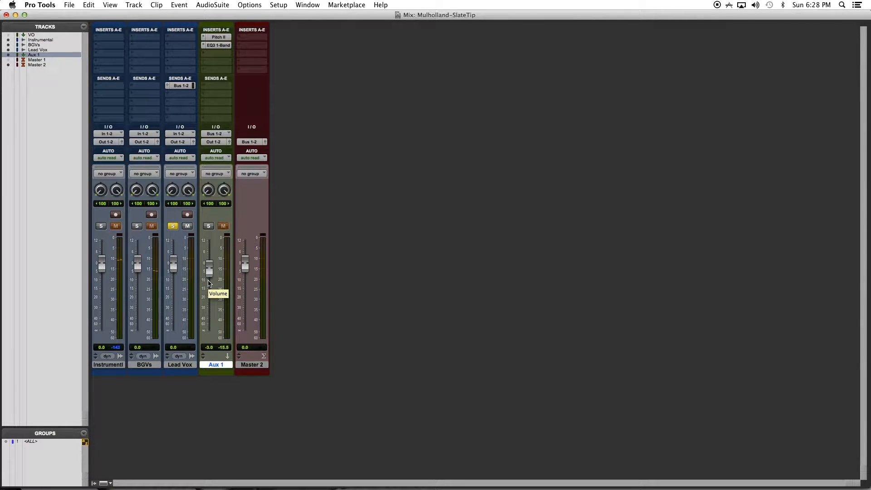
pyautogui.moveTo(211, 234)
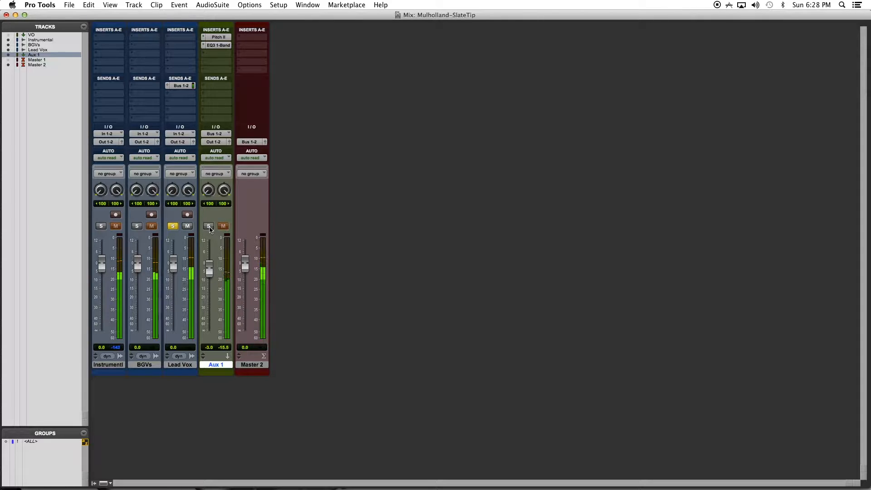
pyautogui.click(208, 226)
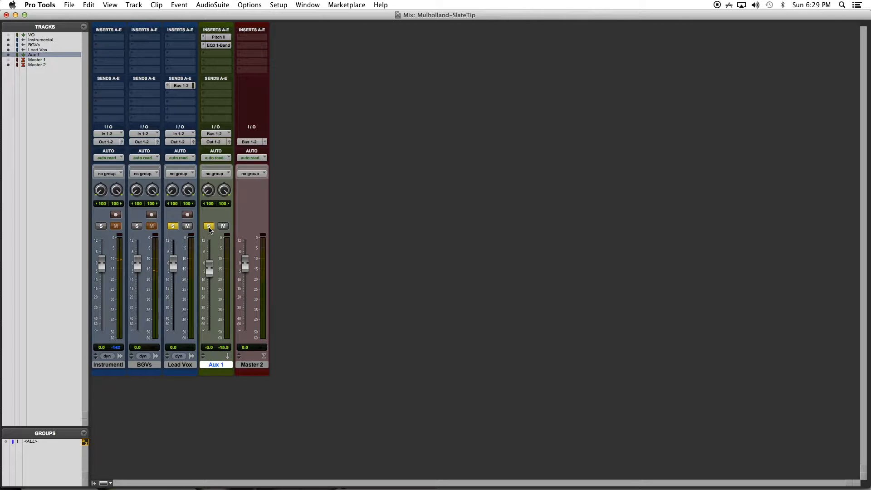
pyautogui.click(172, 226)
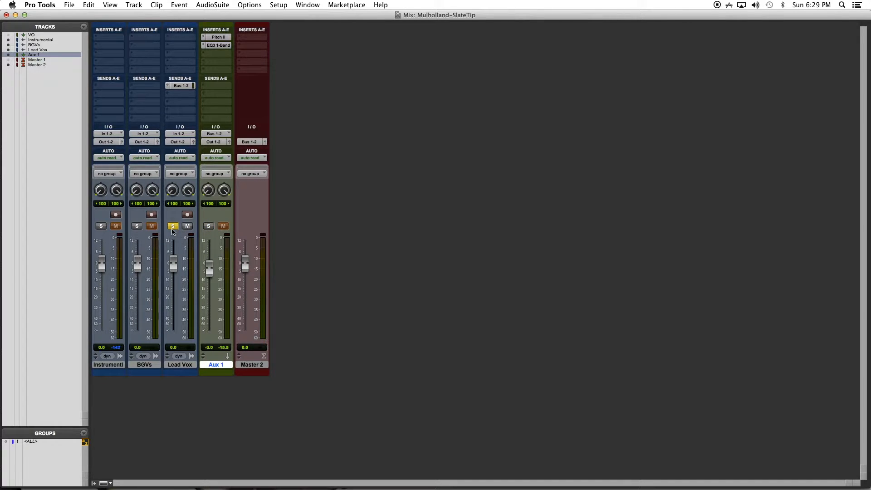
pyautogui.moveTo(173, 226)
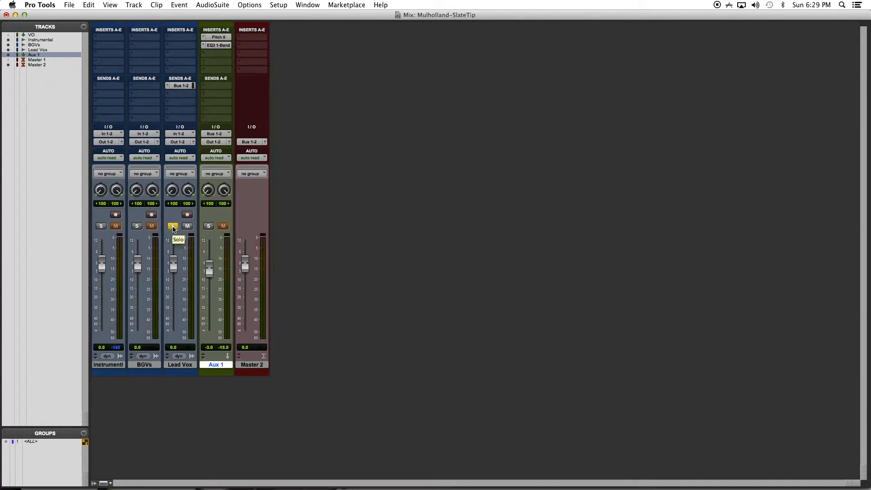